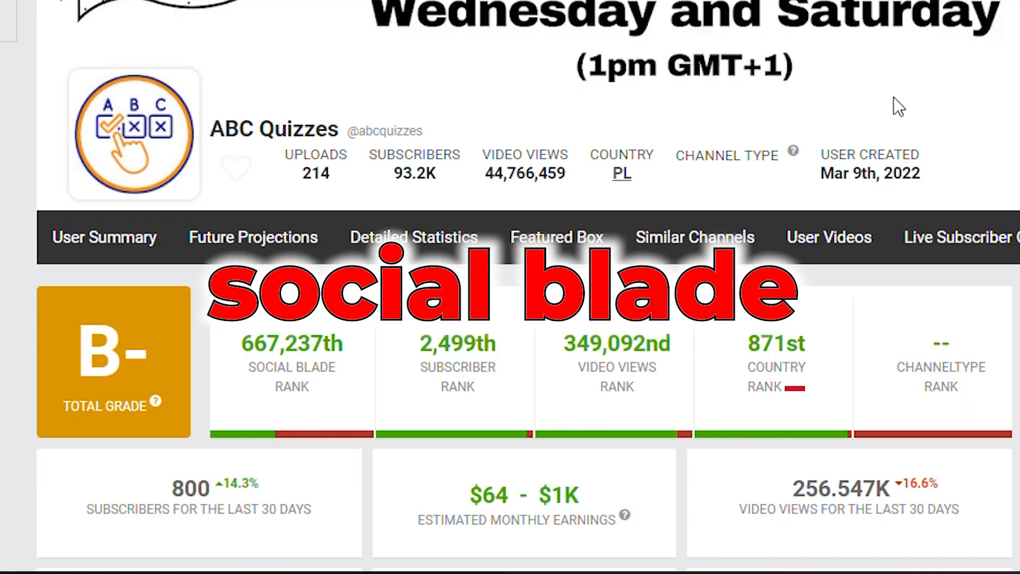
Scroll down the ABC Quizzes Social Blade page to review its numbers.
scroll("down", 3)
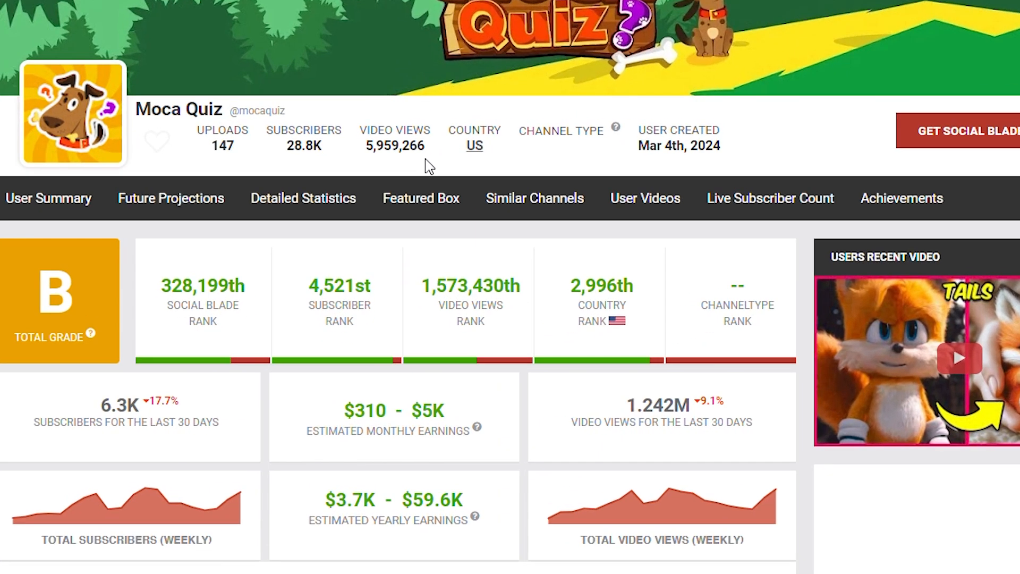
scroll("down", 3)
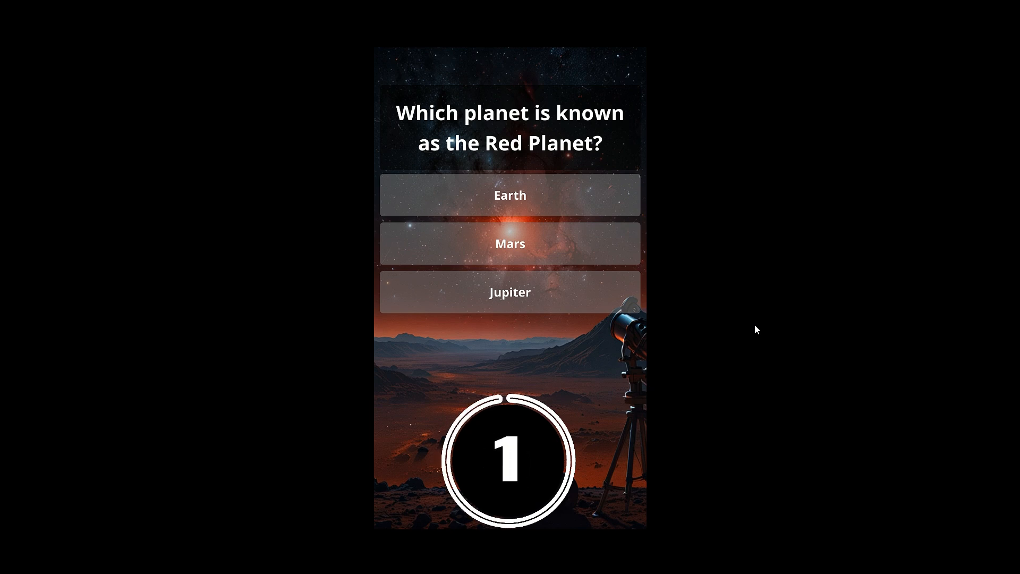
Open the YouTube Quiz Shorts Automation scenario in the editor.
left_click(510, 243)
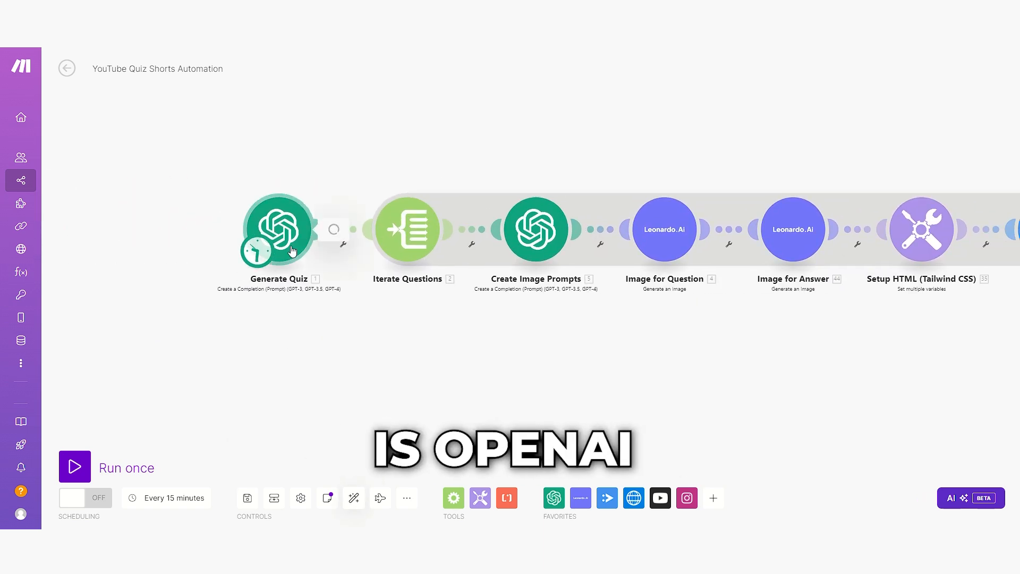
Review the Generate Quiz OpenAI settings and bring up the new OpenAI connection form.
double_click(278, 230)
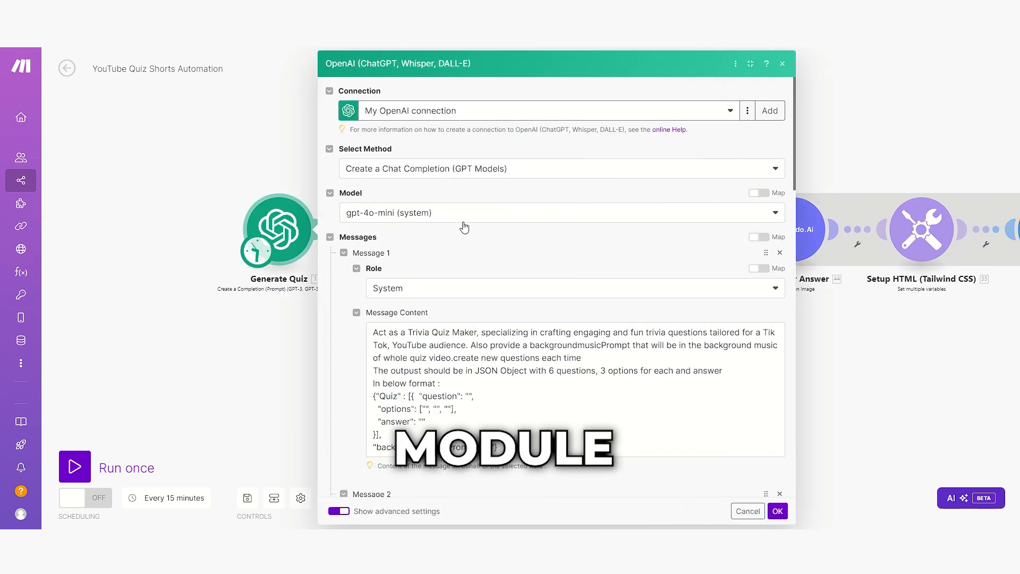
scroll("down", 3)
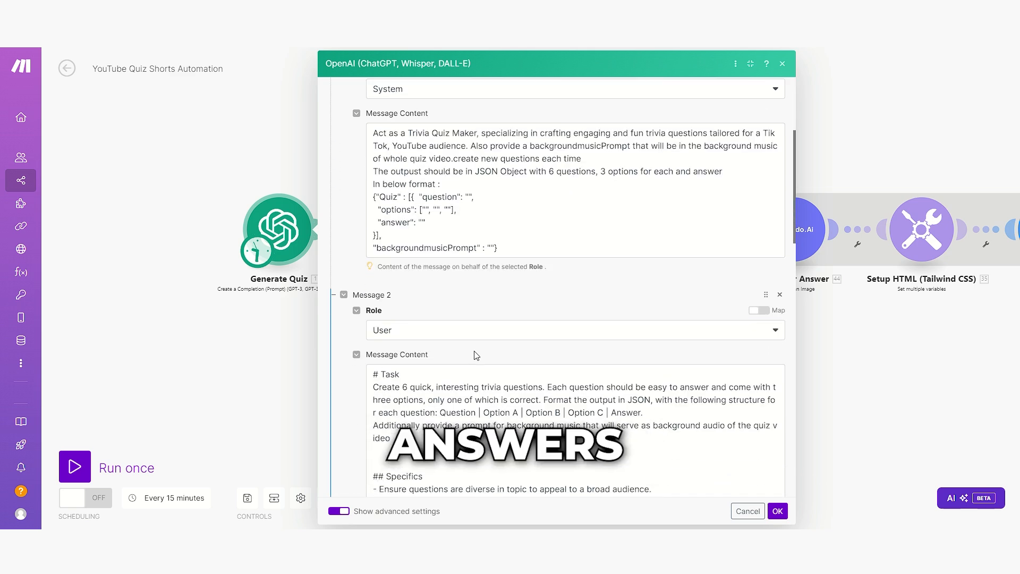
scroll("down", 3)
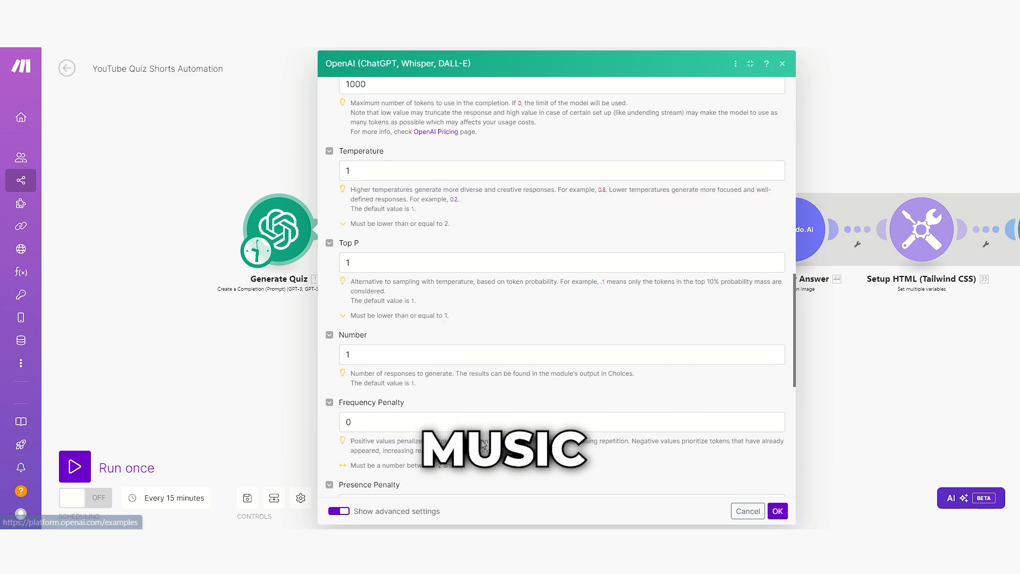
scroll("down", 3)
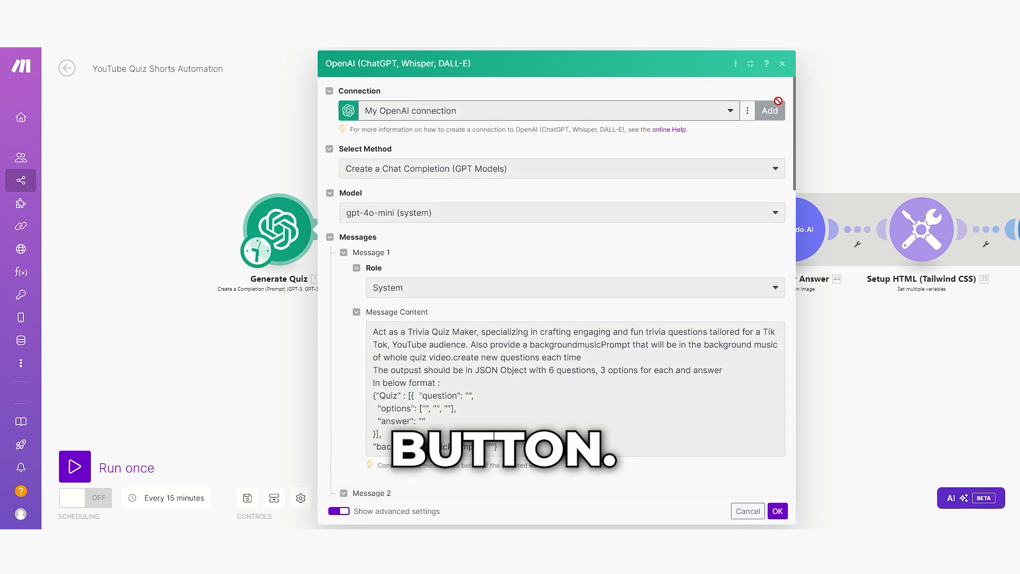
left_click(770, 110)
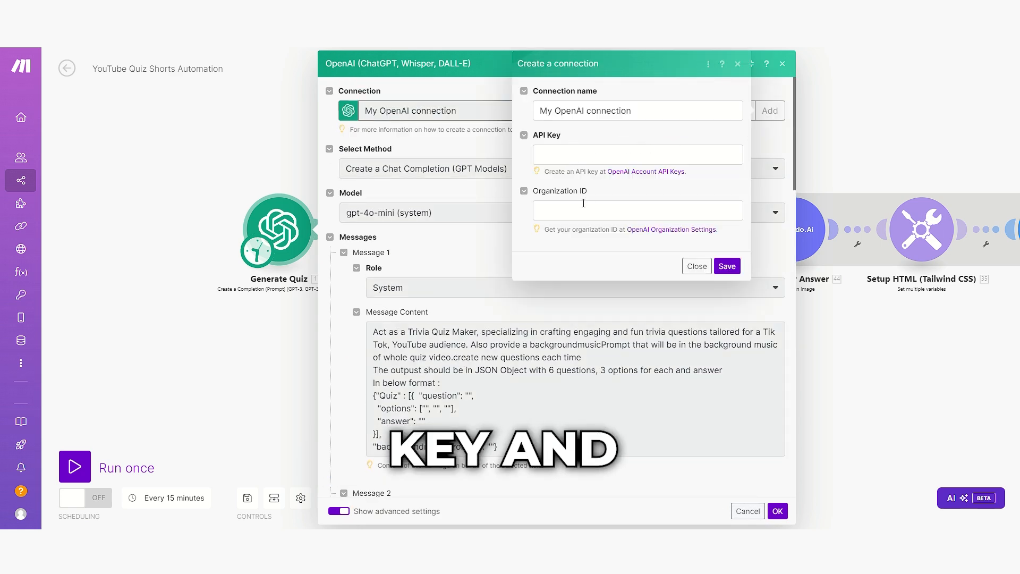
left_click(695, 265)
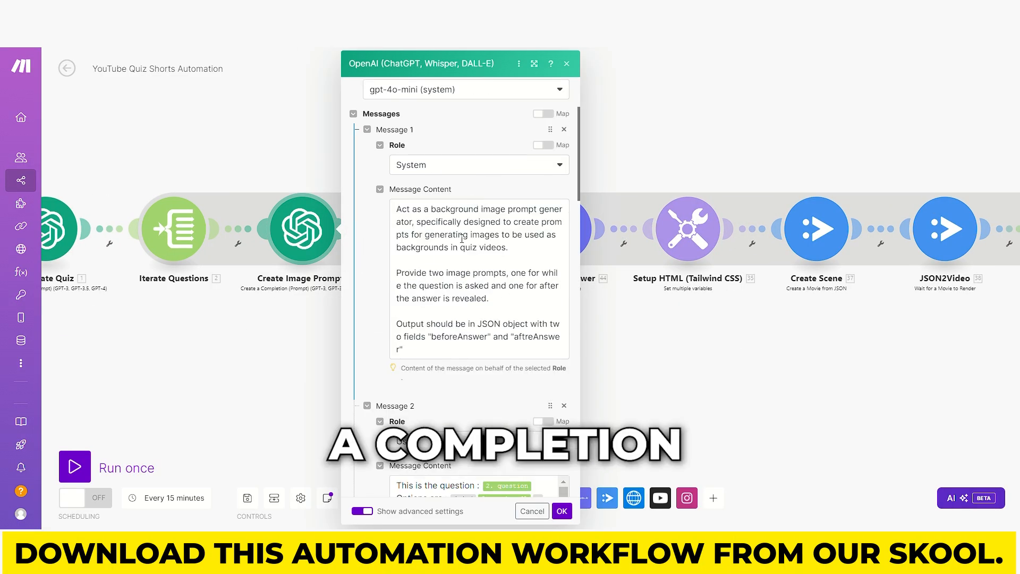
Open the Image for Question Leonardo module and start adding its connection.
scroll("down", 3)
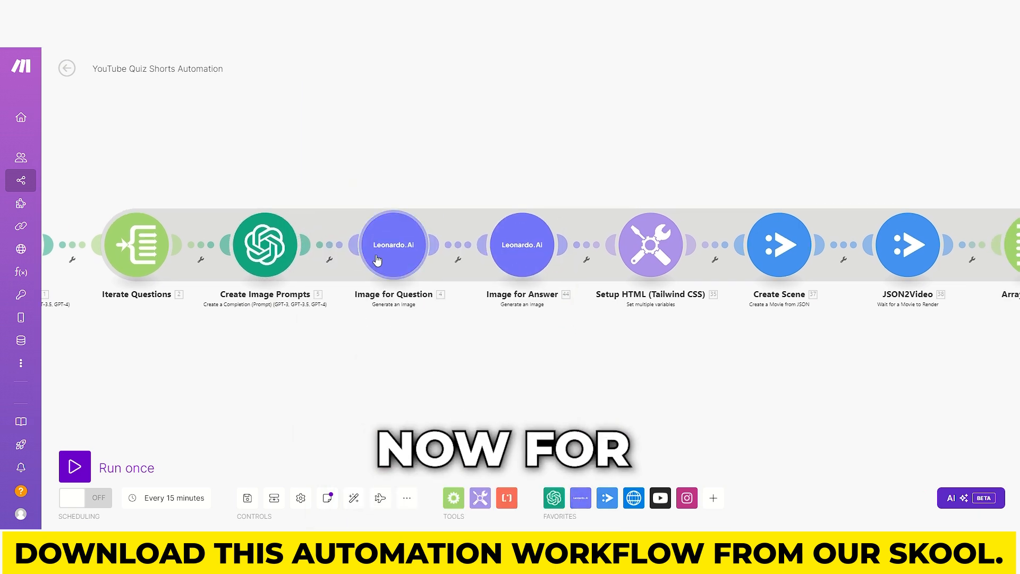
left_click(392, 244)
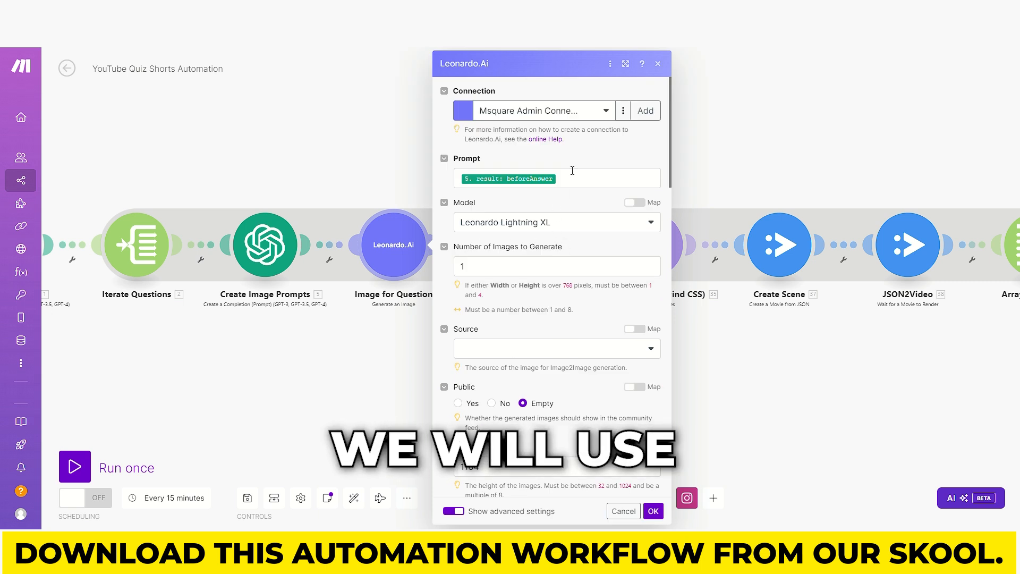
left_click(644, 110)
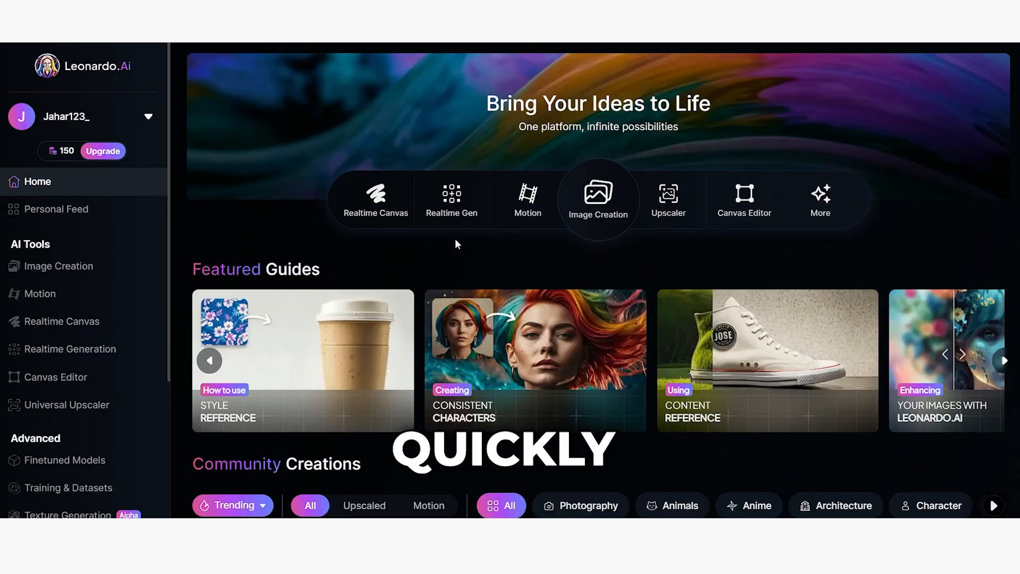
Go to Leonardo.Ai's API Access page to obtain an API key.
scroll("down", 3)
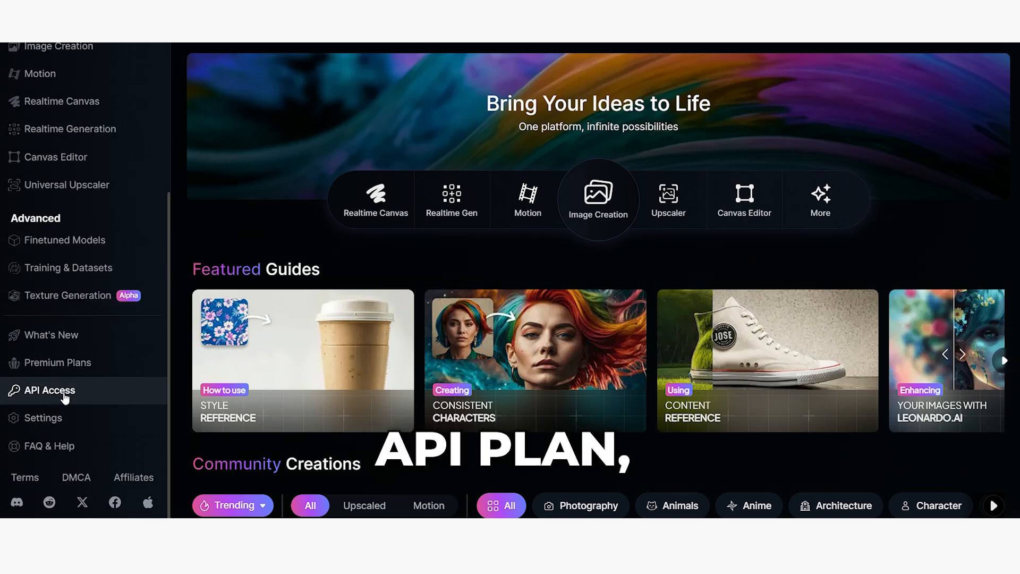
left_click(50, 390)
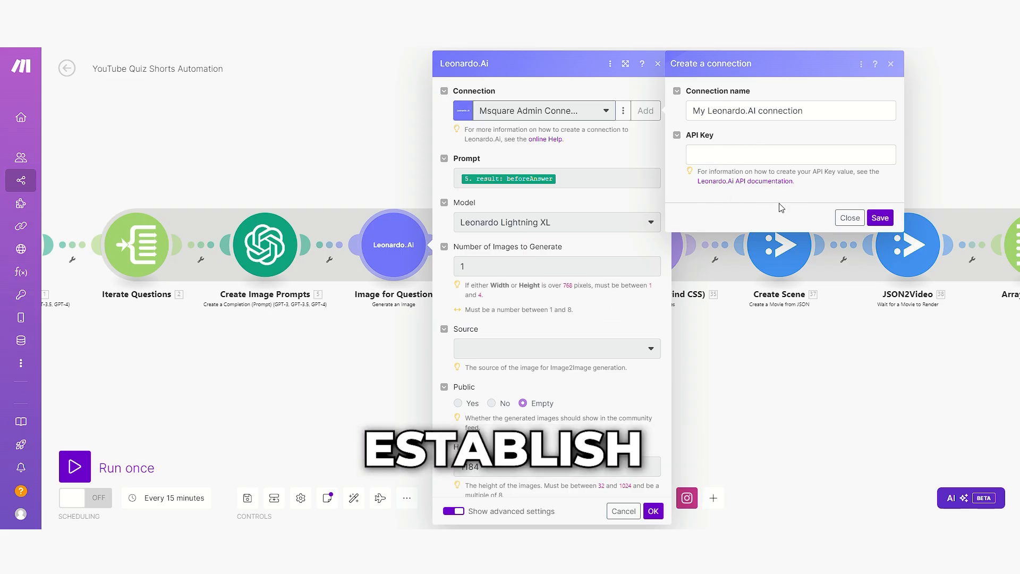
Confirm the question image prompt maps to the OpenAI beforeAnswer result and close the module unchanged.
left_click(849, 216)
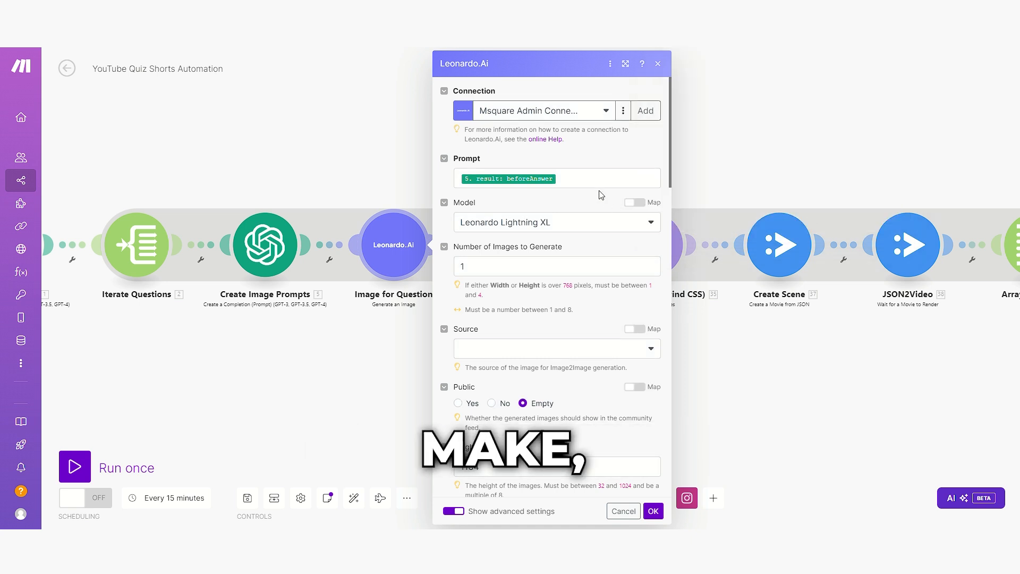
left_click(556, 177)
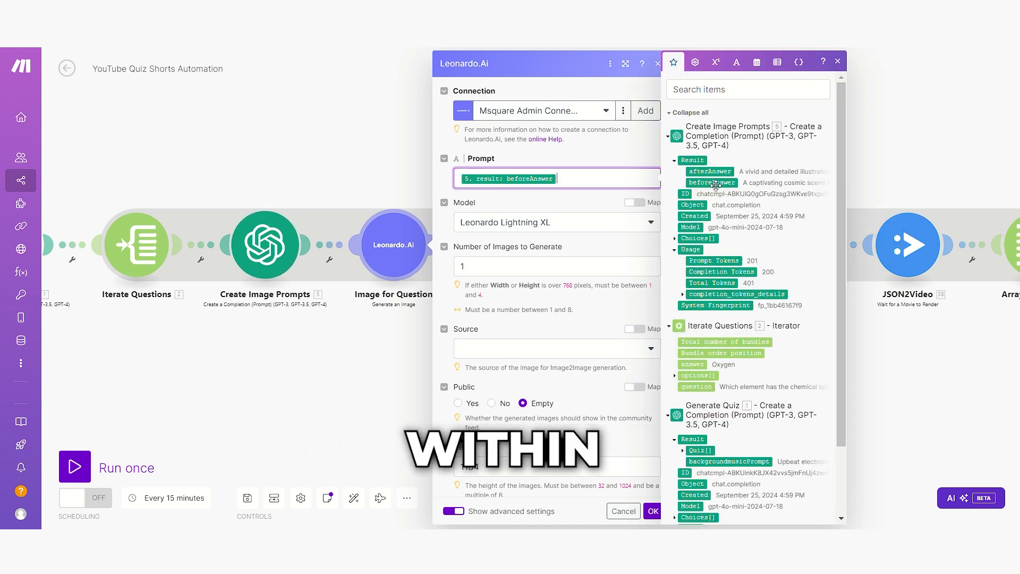
left_click(838, 61)
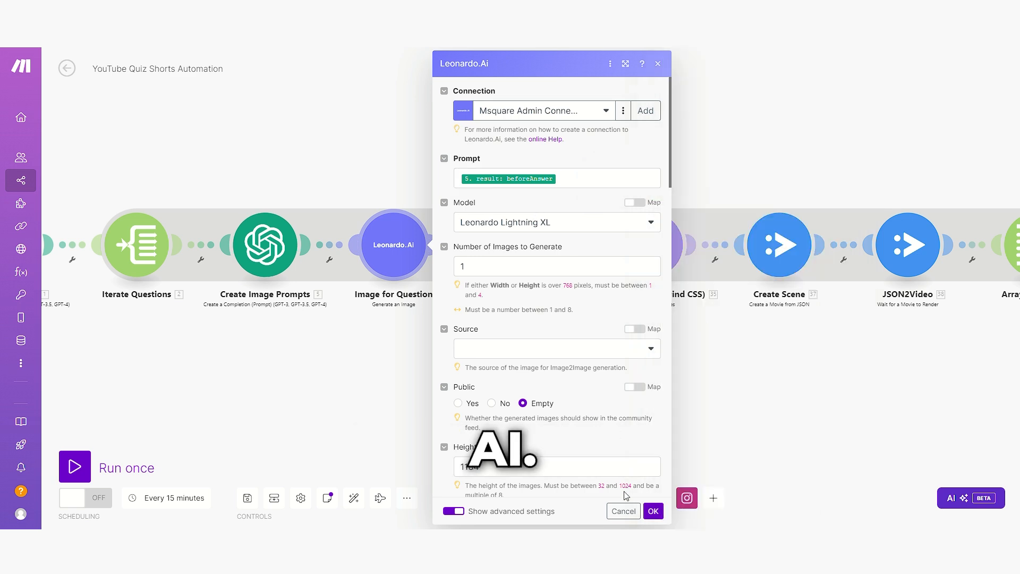
left_click(652, 511)
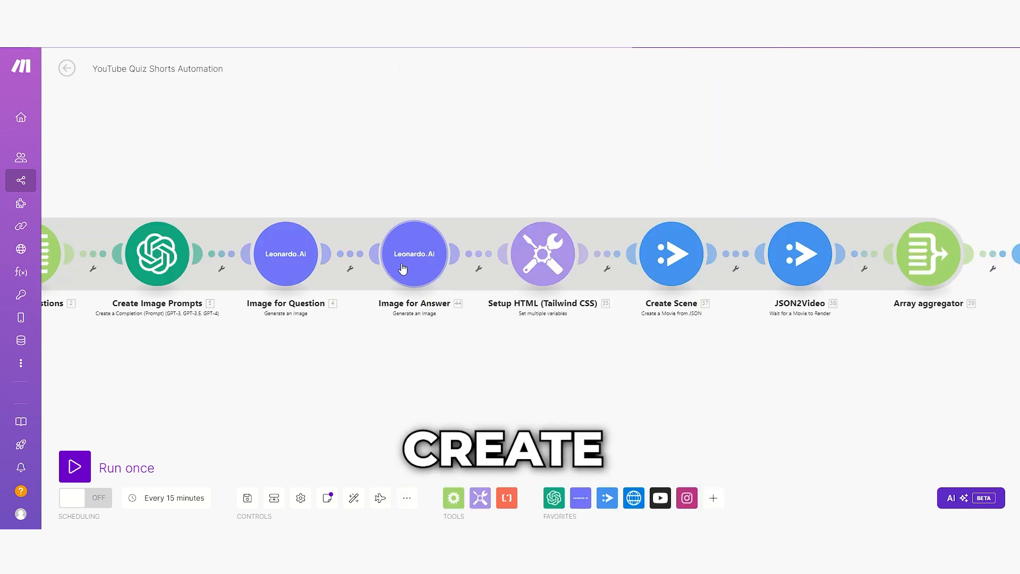
Open the Setup HTML (Tailwind CSS) Set multiple variables module.
left_click(413, 252)
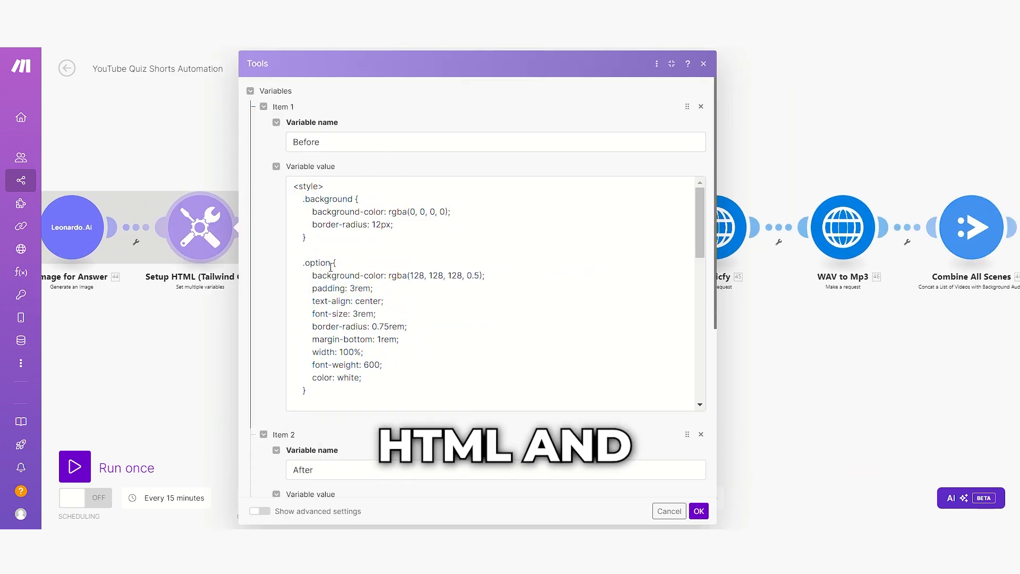
Review the Before and After HTML quiz templates and close the module with OK.
scroll("down", 3)
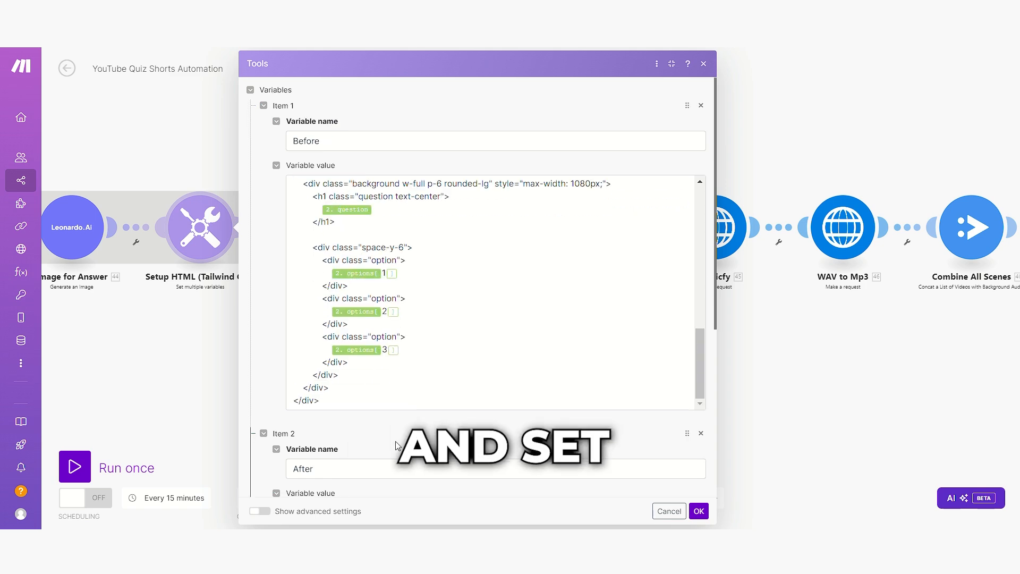
scroll("down", 3)
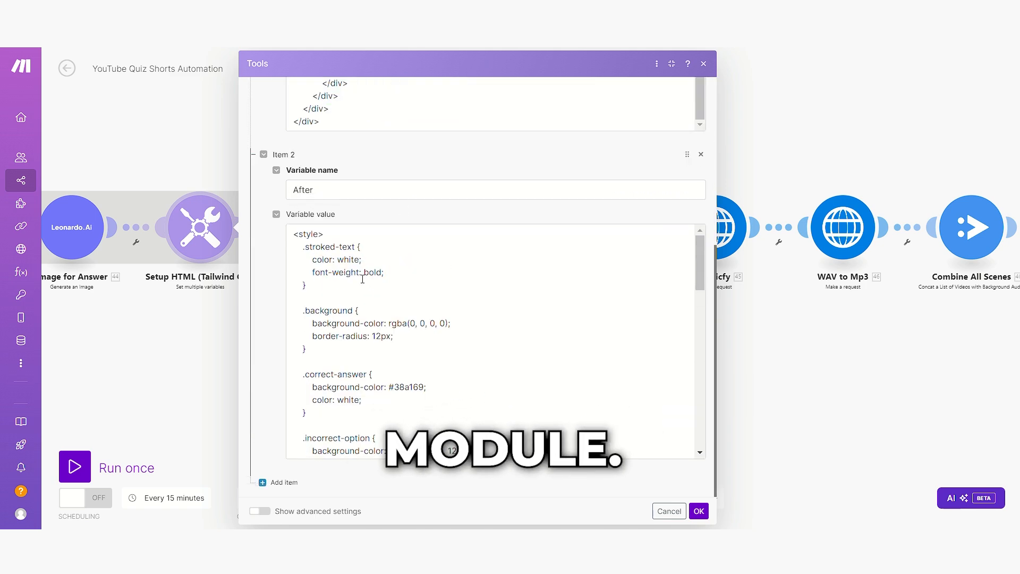
scroll("down", 3)
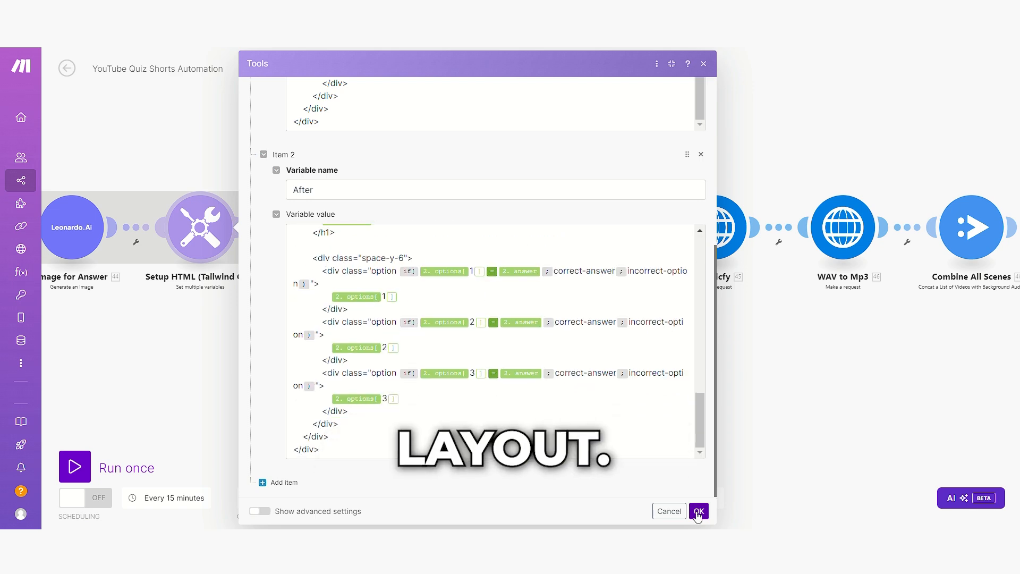
left_click(698, 511)
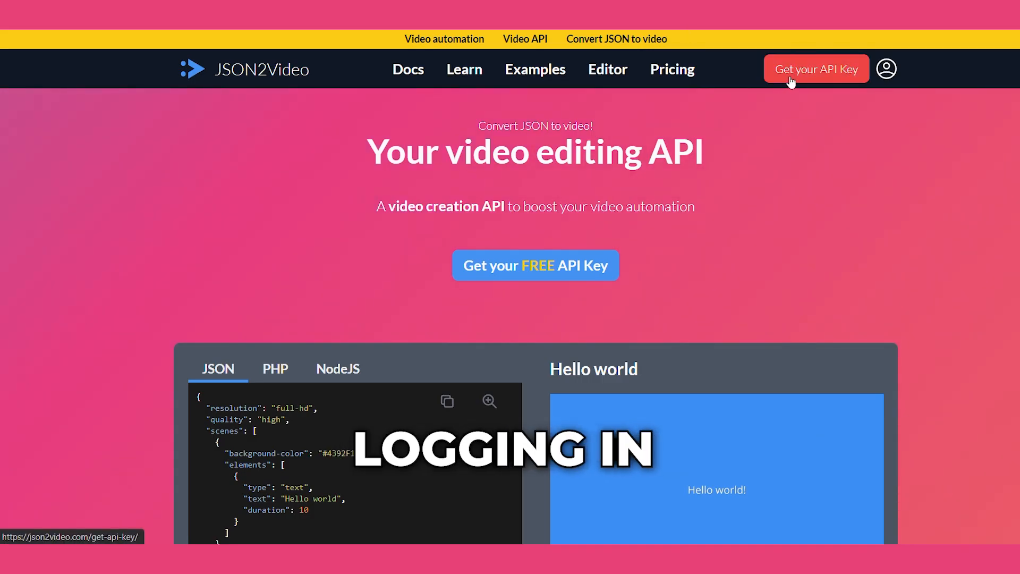
Go to JSON2Video's Get your API Key page.
left_click(816, 69)
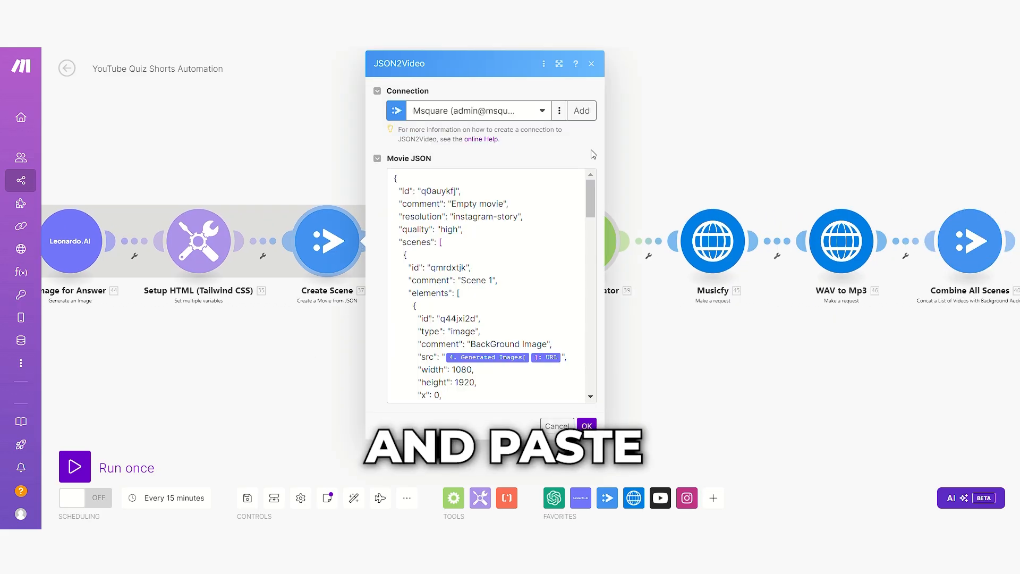
left_click(580, 110)
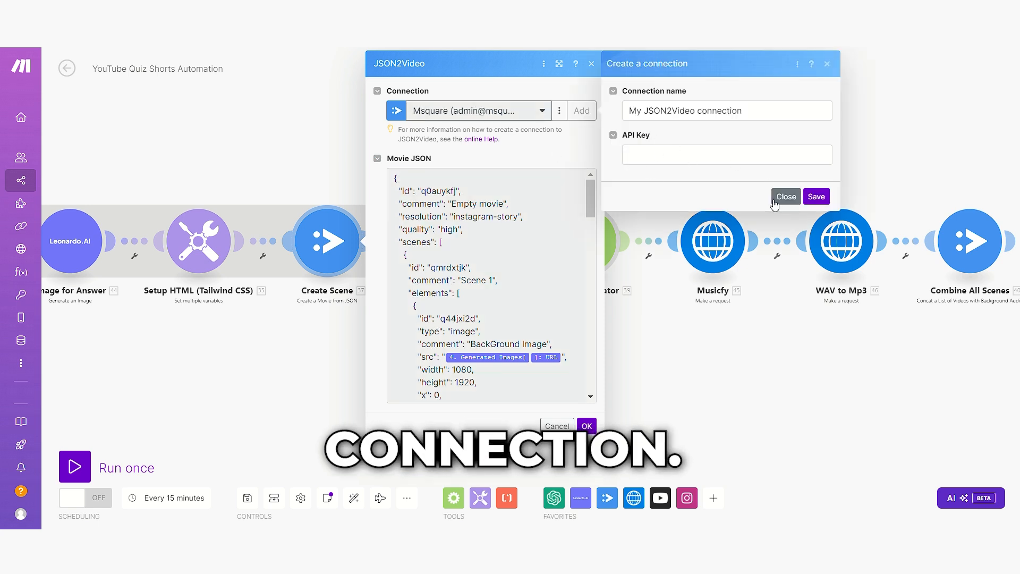
left_click(815, 197)
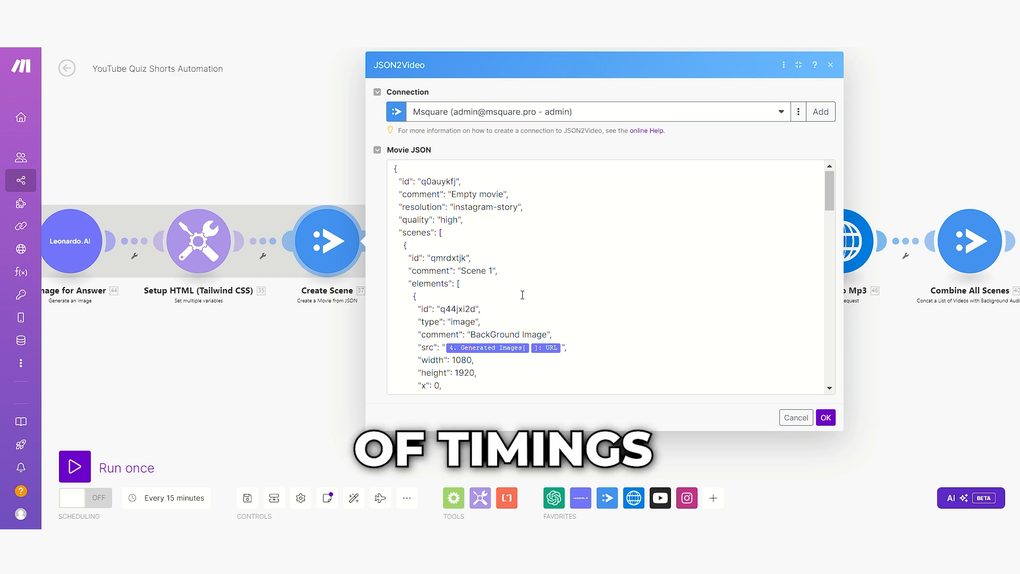
scroll("down", 3)
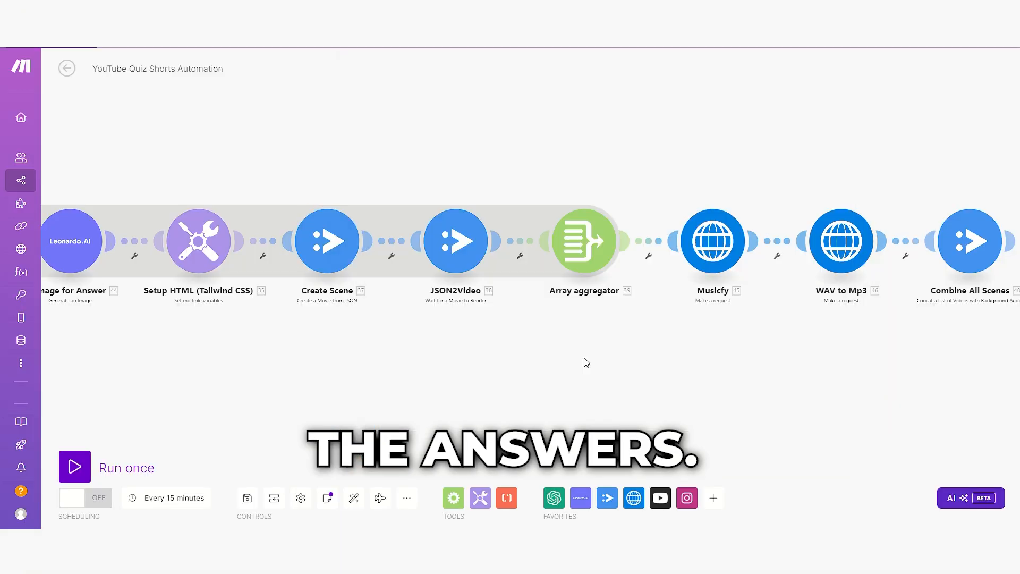
left_click(456, 241)
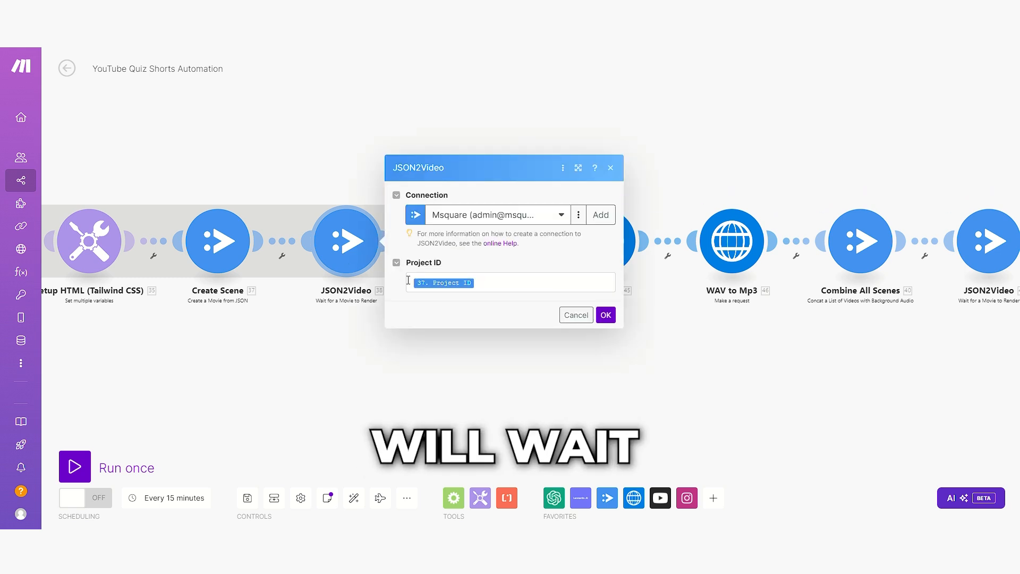
left_click(605, 314)
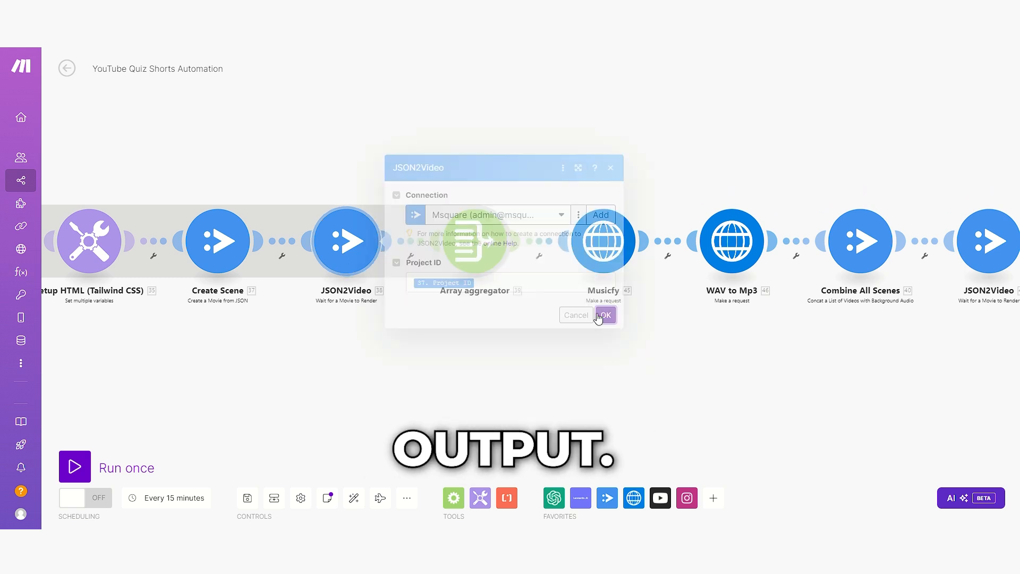
left_click(603, 314)
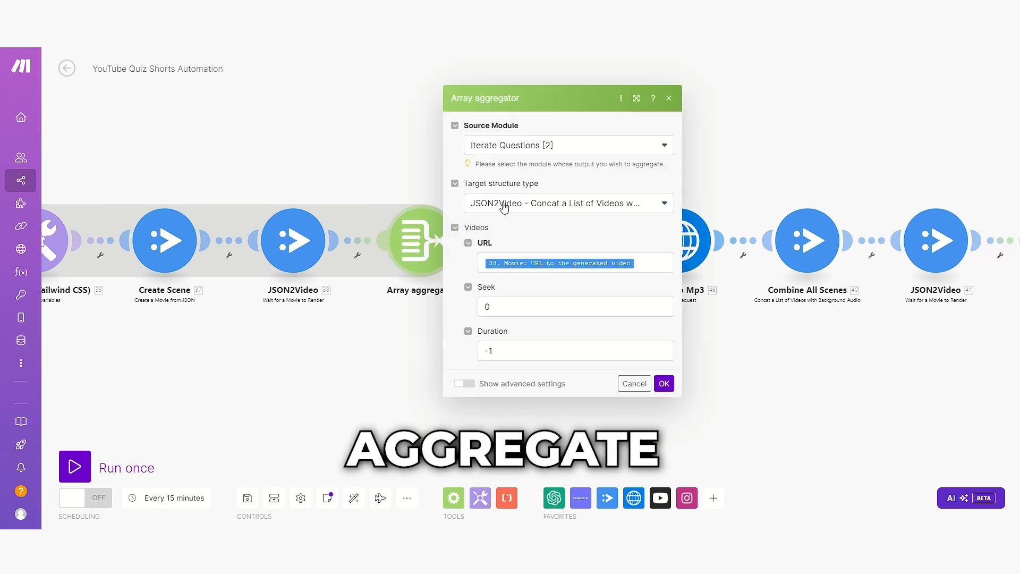
Set the aggregator's target structure to the JSON2Video Concat Videos list with URL mapped and confirm.
left_click(567, 202)
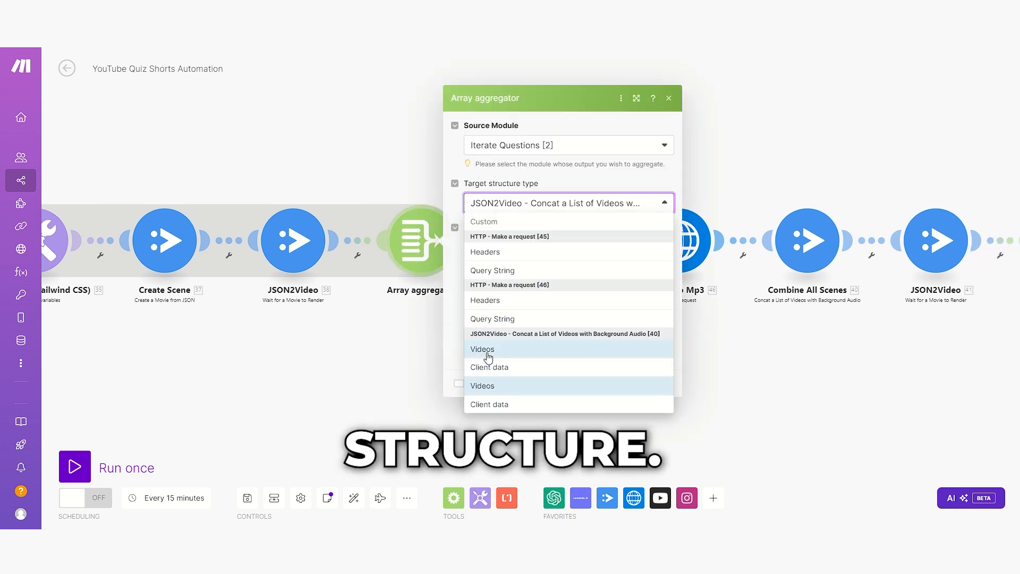
left_click(483, 349)
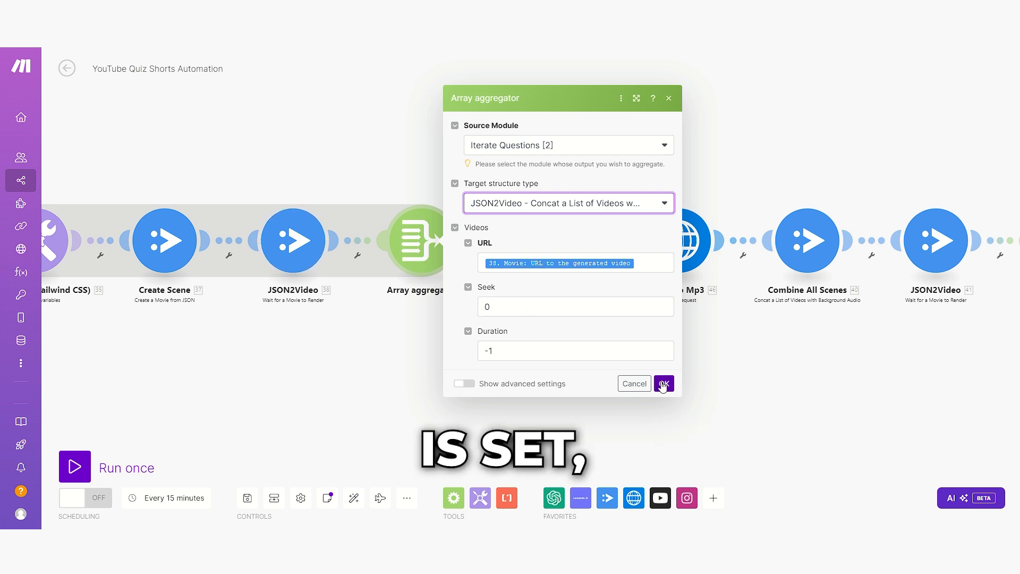
left_click(663, 384)
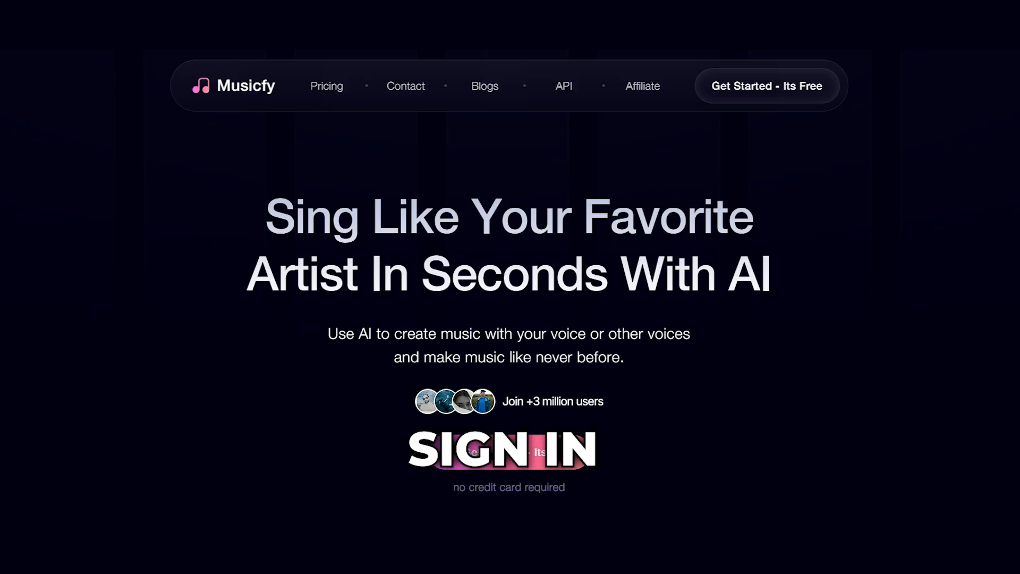
left_click(563, 85)
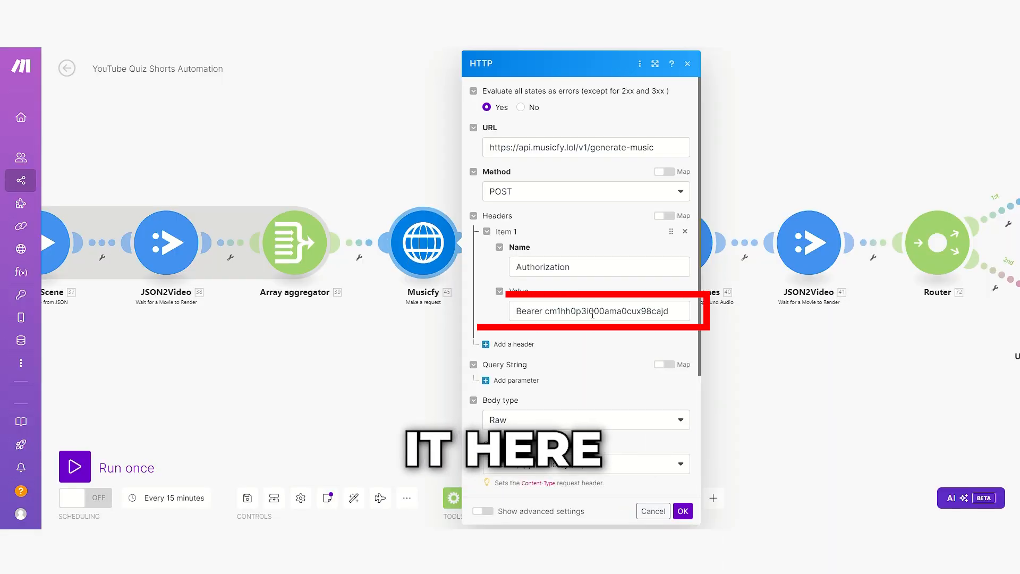
Review the Musicfy Authorization header and the WAV to Mp3 request content, then close with OK.
scroll("down", 3)
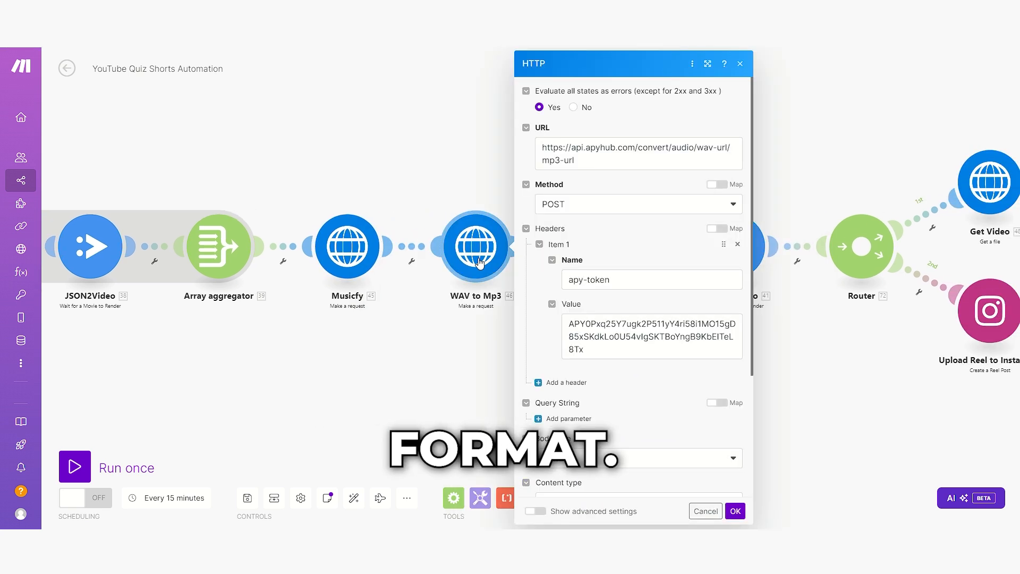
scroll("down", 3)
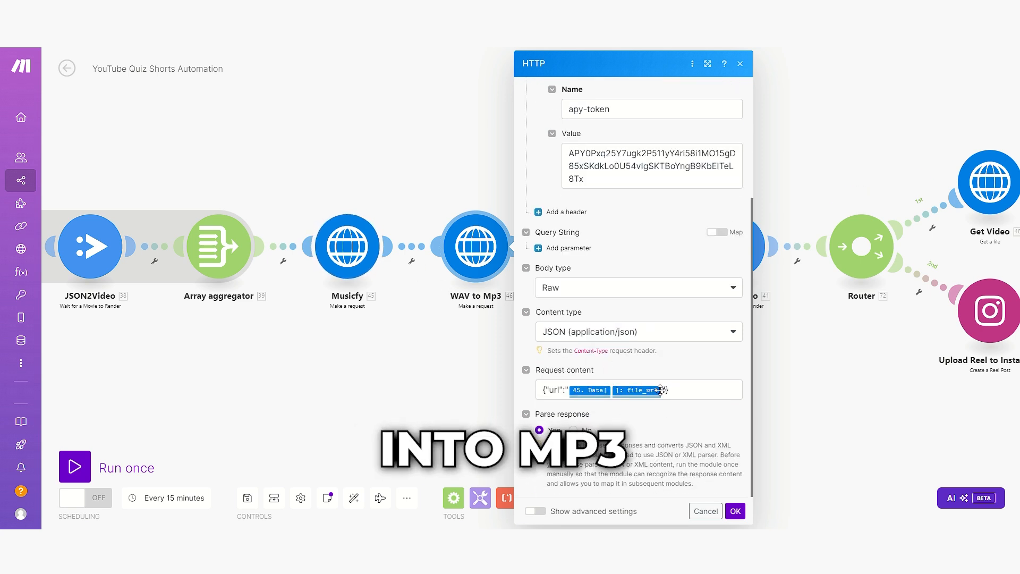
left_click(639, 389)
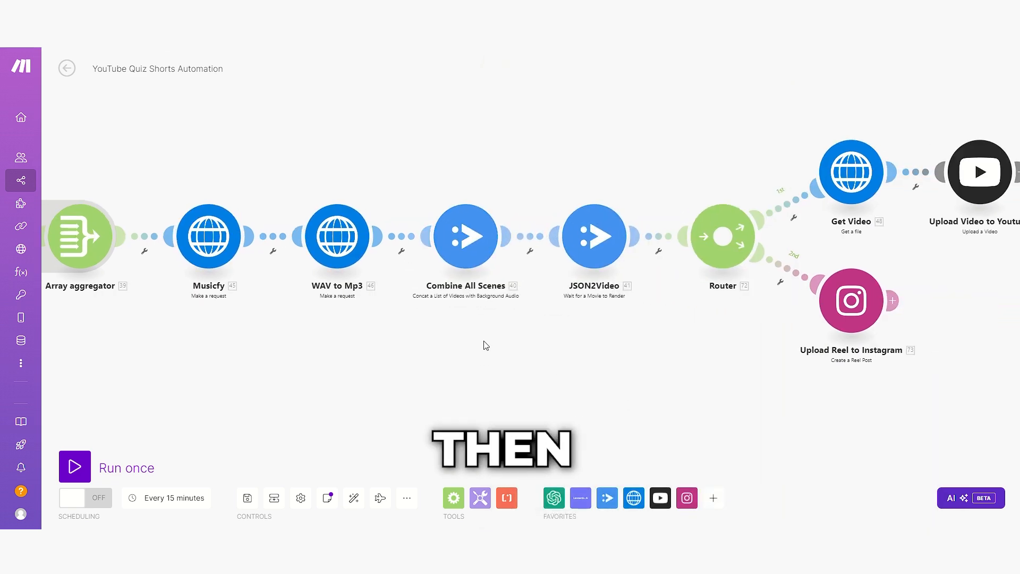
left_click(593, 236)
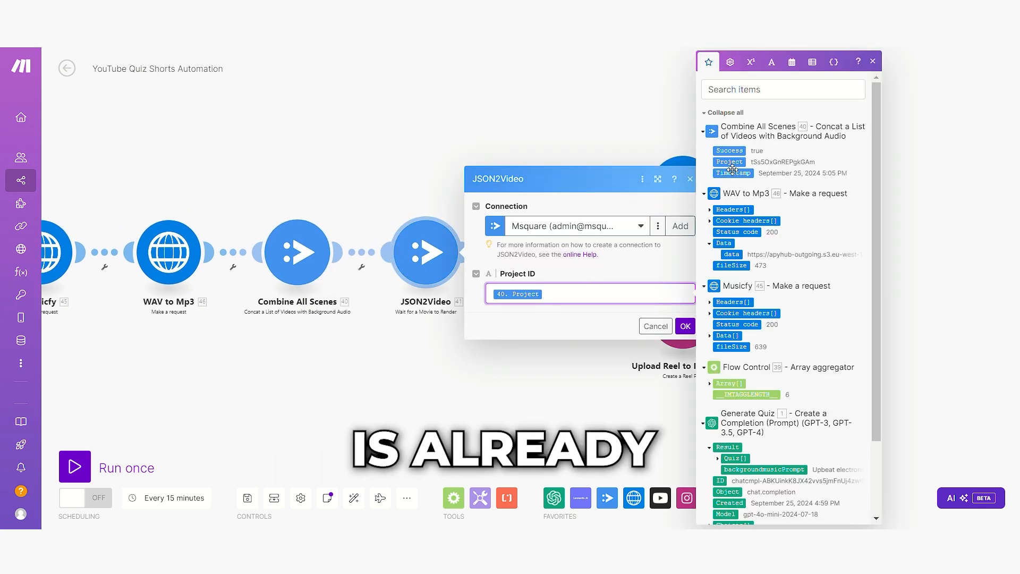
left_click(655, 325)
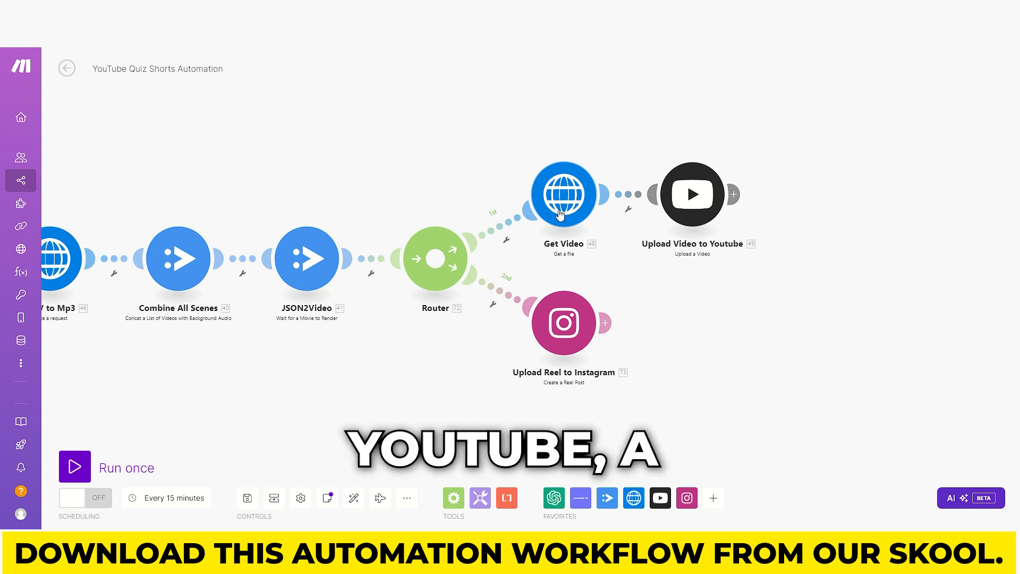
left_click(563, 192)
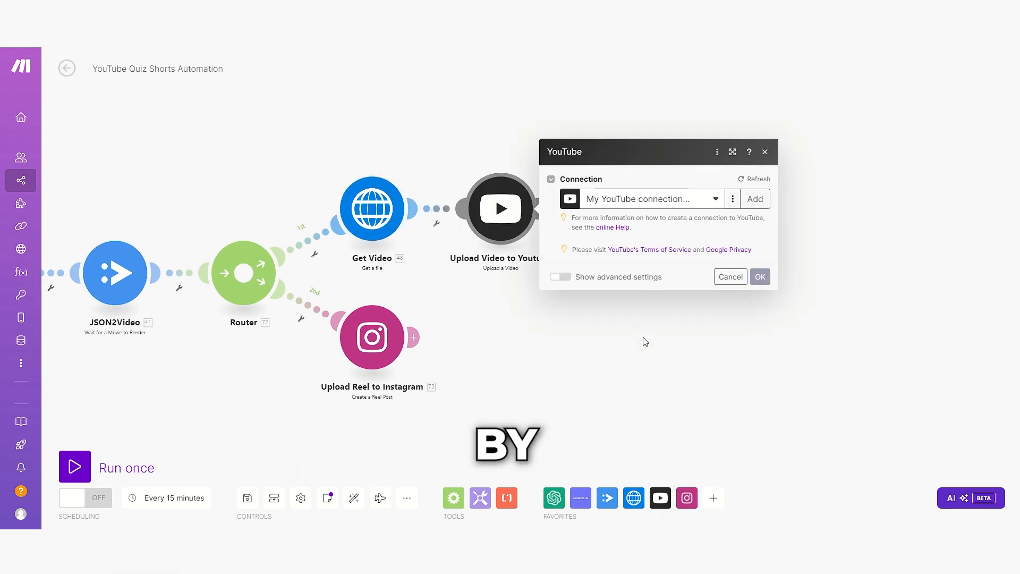
left_click(759, 276)
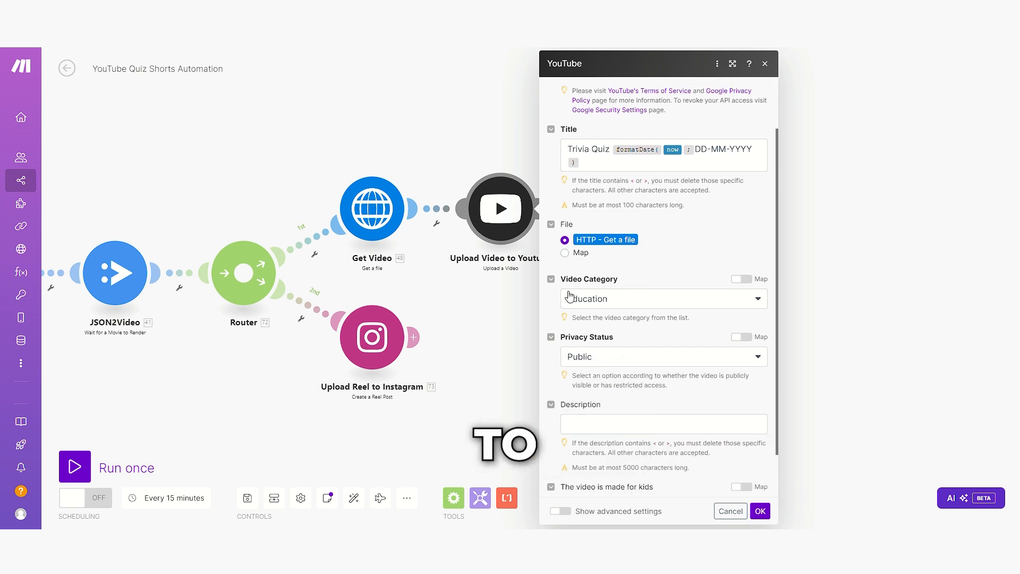
scroll("down", 3)
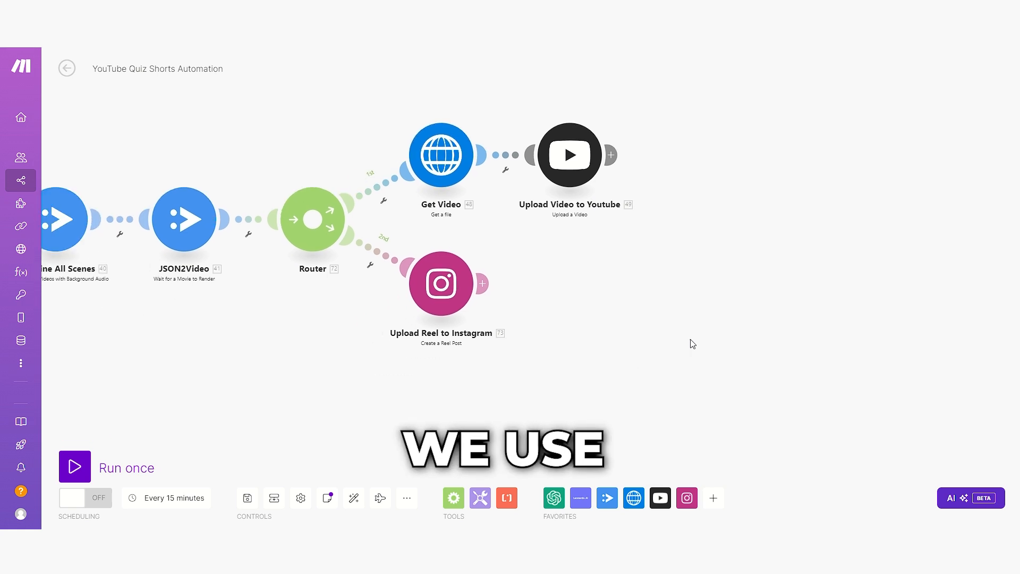
left_click(440, 283)
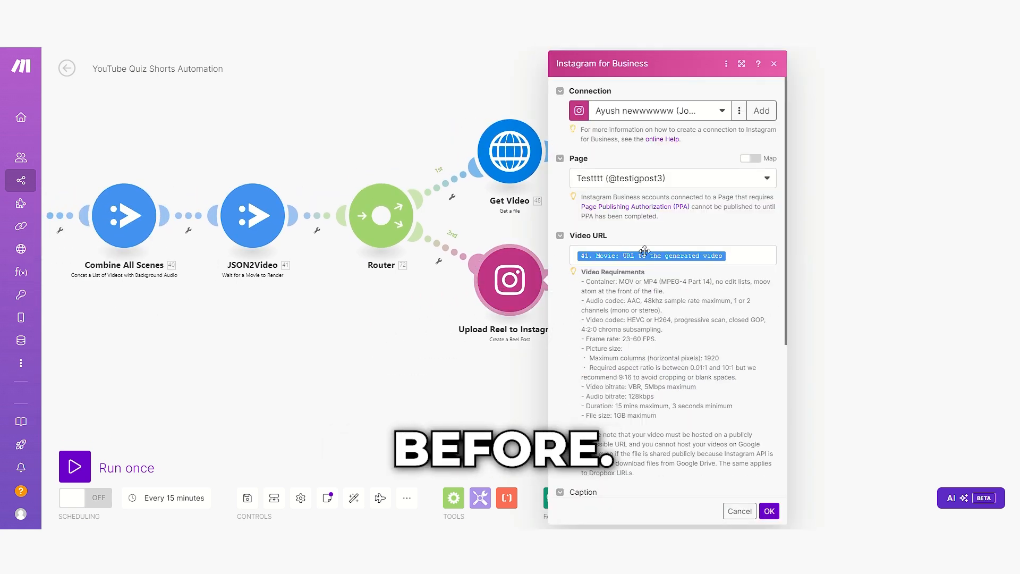
scroll("down", 3)
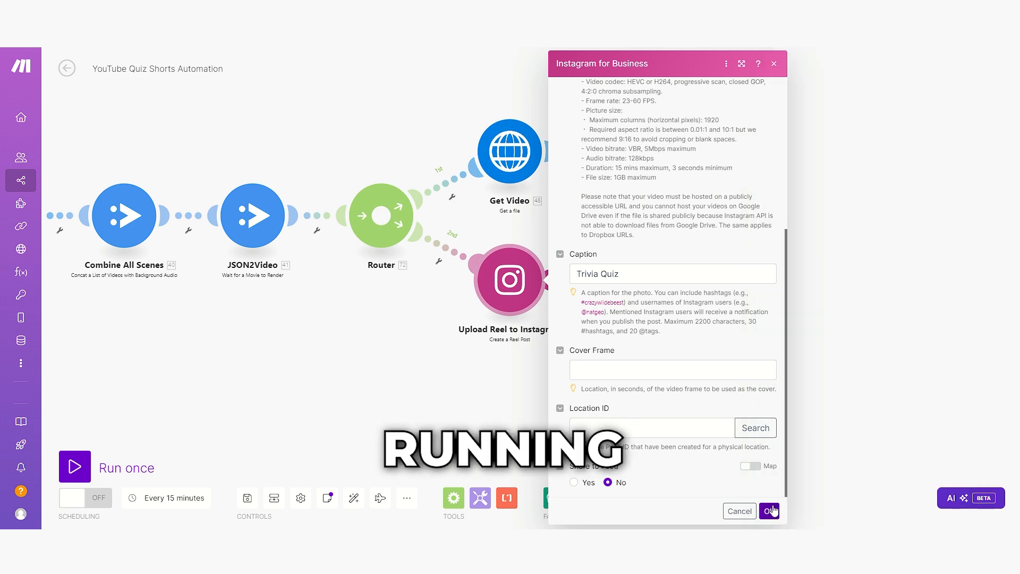
left_click(769, 511)
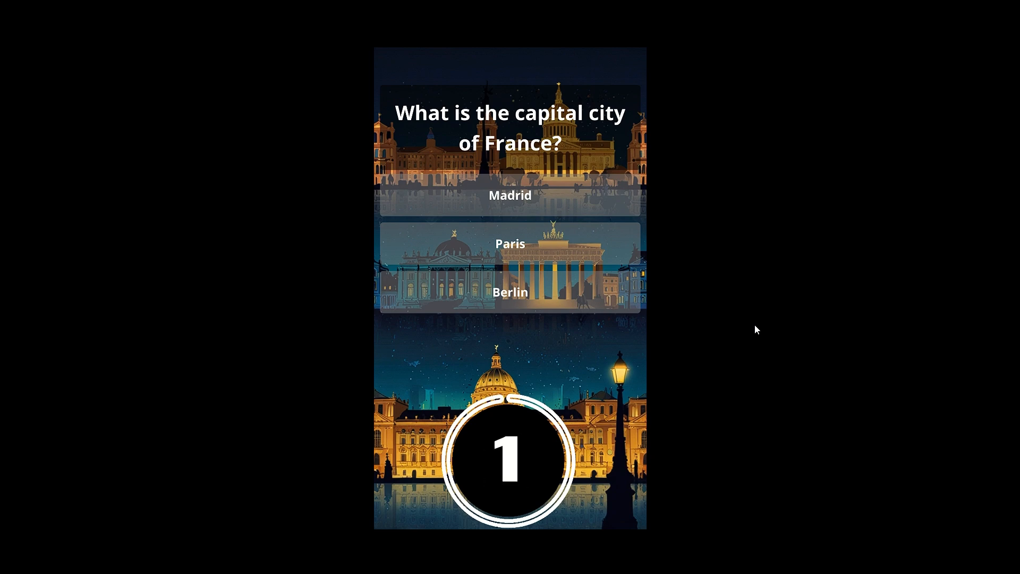
Start playback of the generated capital-of-France quiz video revealing Paris.
left_click(510, 243)
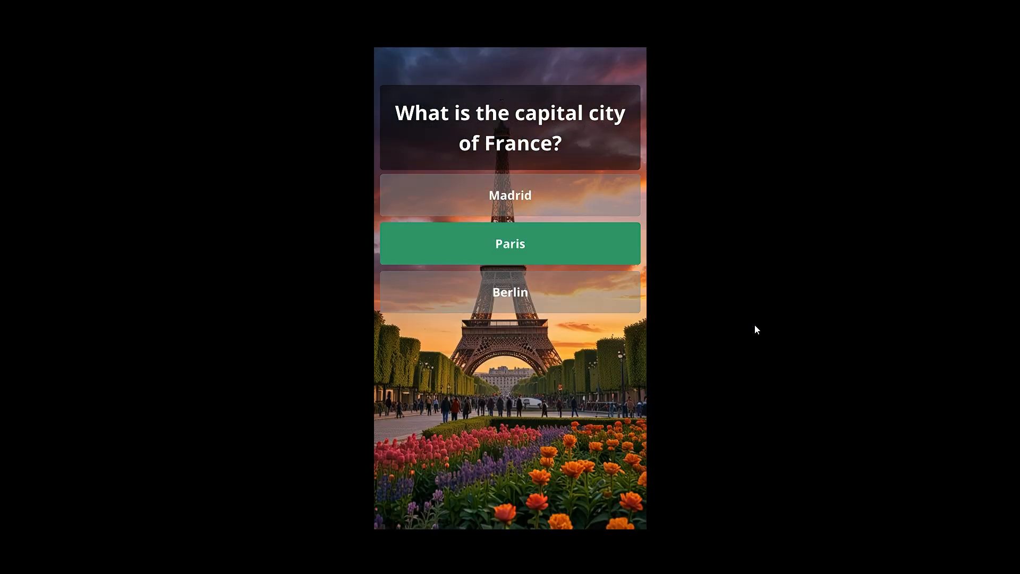
left_click(509, 243)
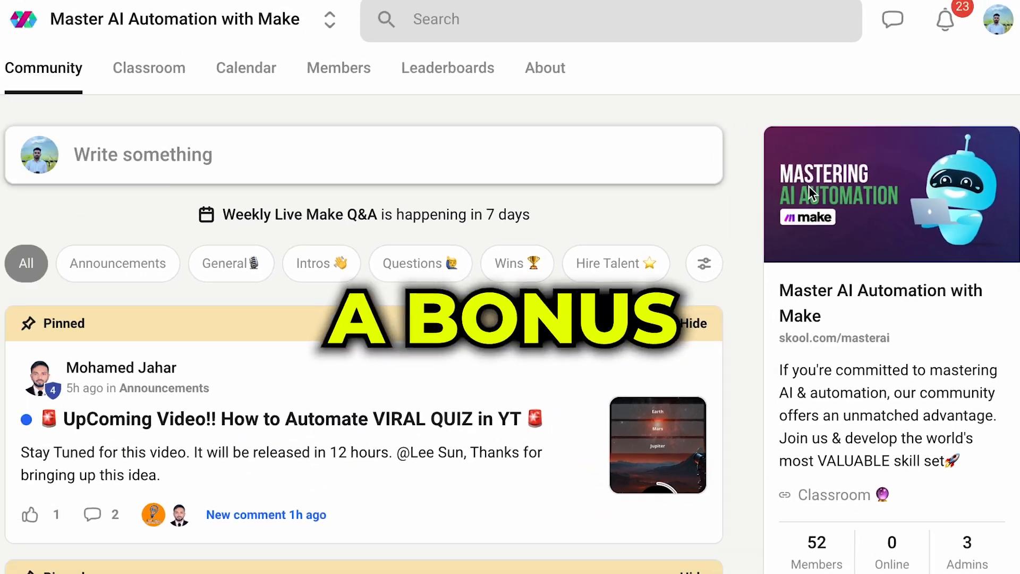
Scroll through the community feed past pinned announcements, member questions and intro posts like Greetings from Hungary.
scroll("down", 3)
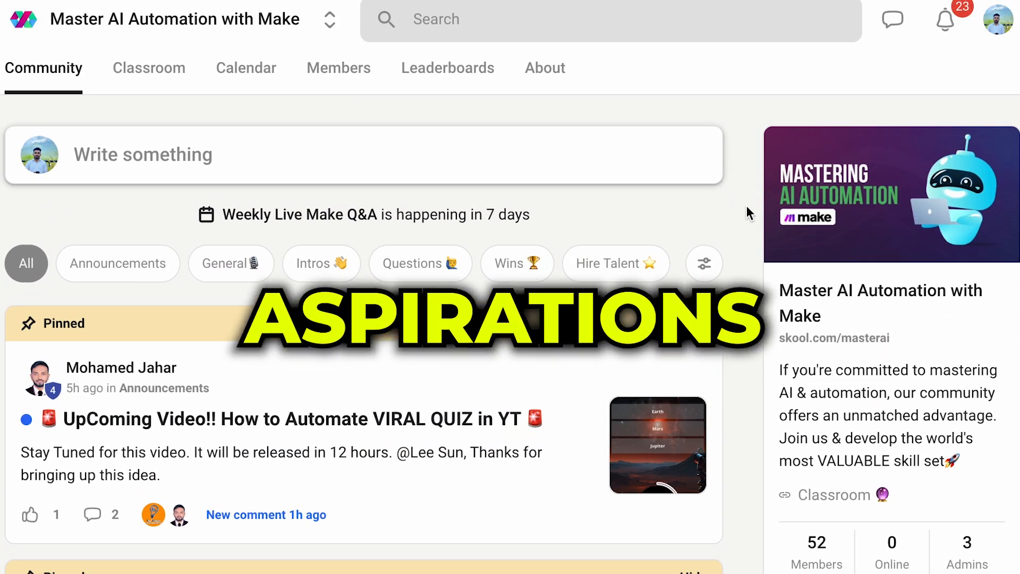
scroll("down", 3)
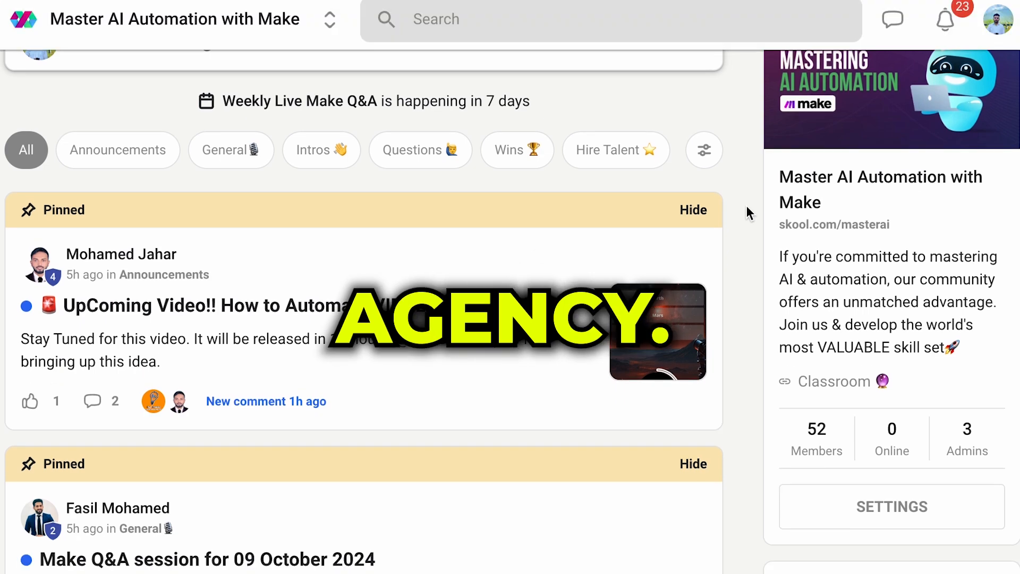
scroll("down", 3)
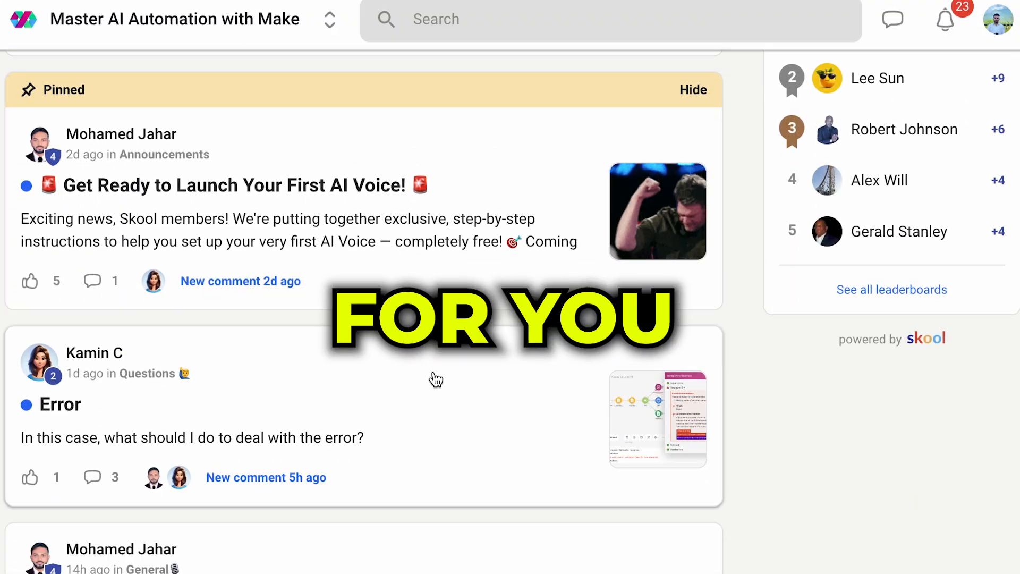
left_click(181, 13)
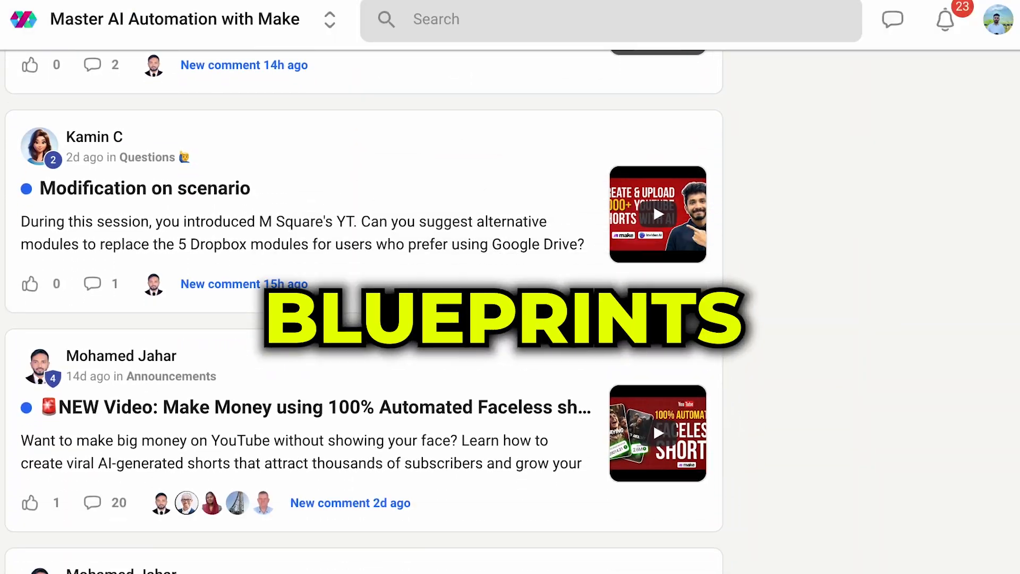
scroll("down", 3)
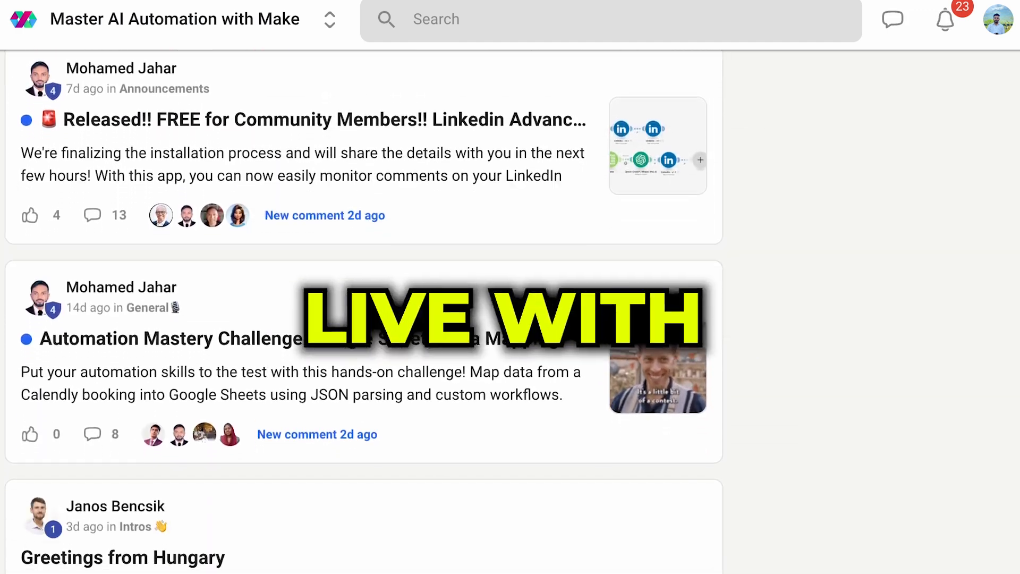
scroll("down", 3)
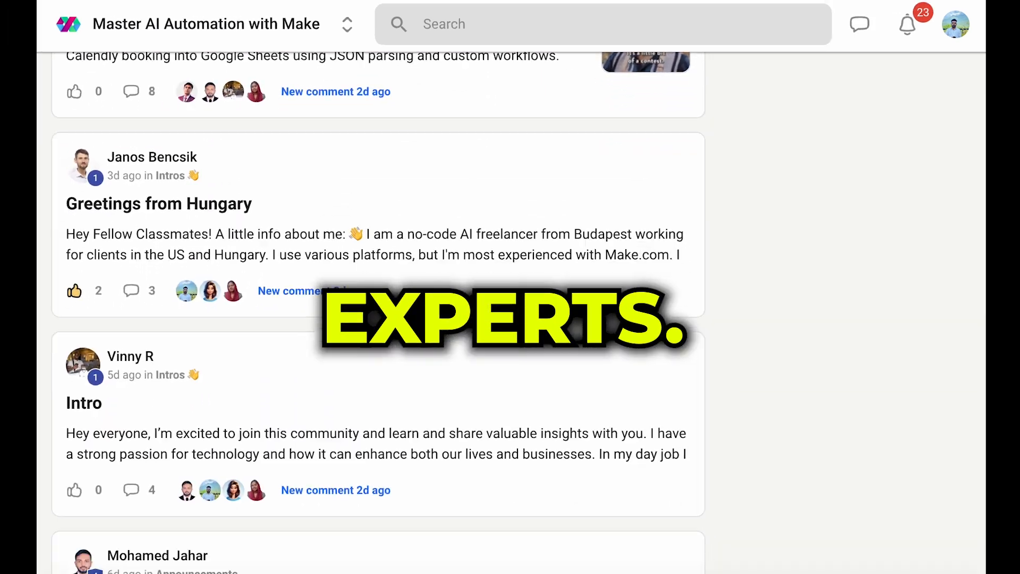